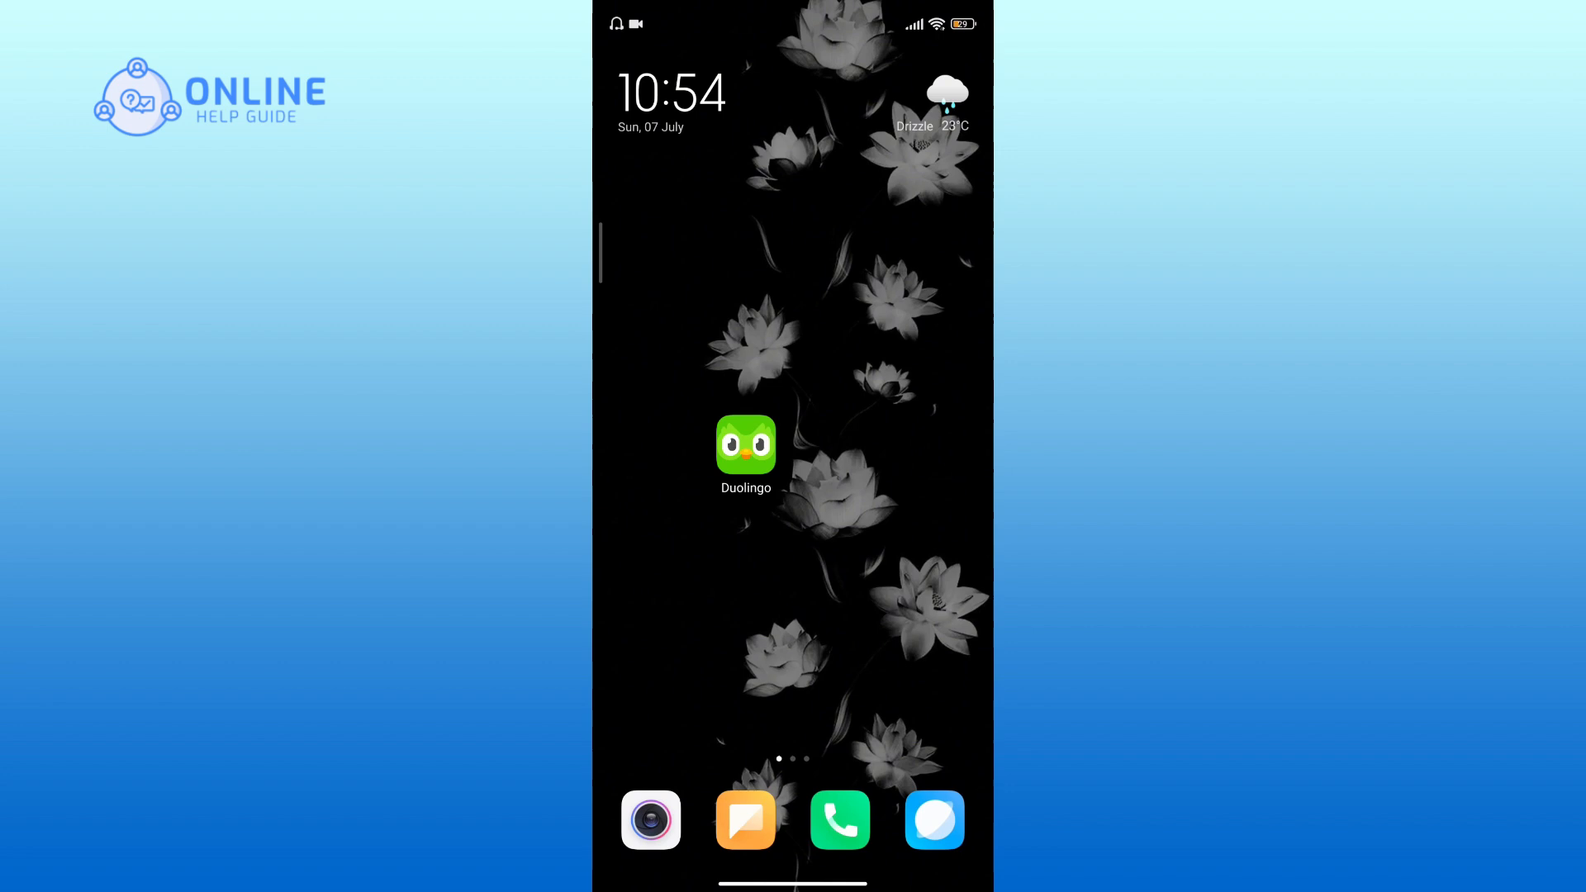
# - Launch Duolingo from the Android home screen to reach its welcome screen
pyautogui.click(745, 444)
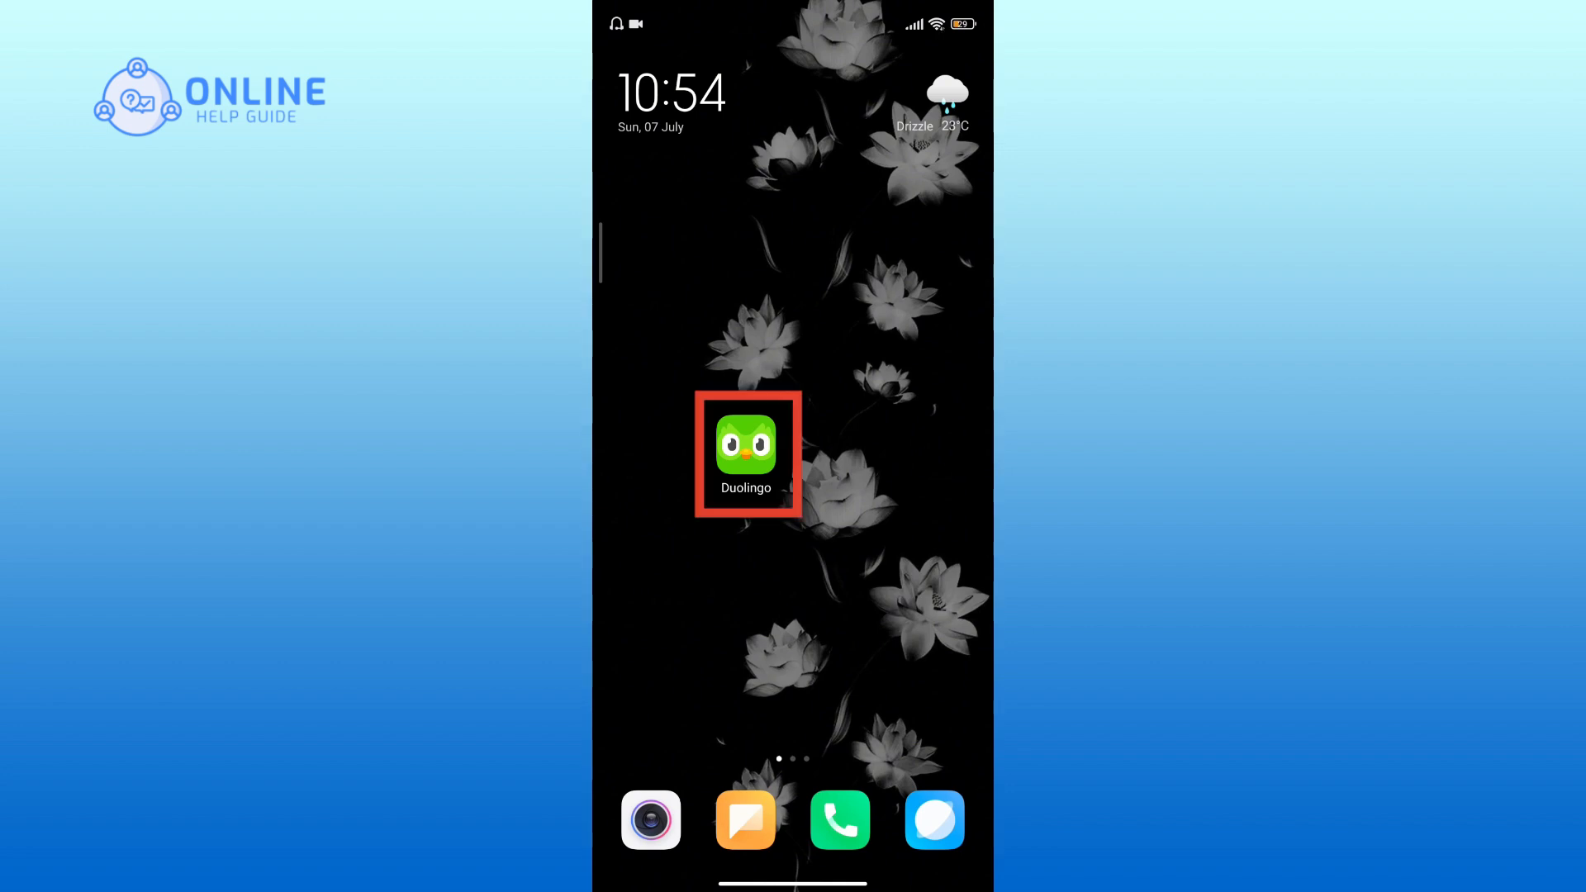
pyautogui.click(745, 449)
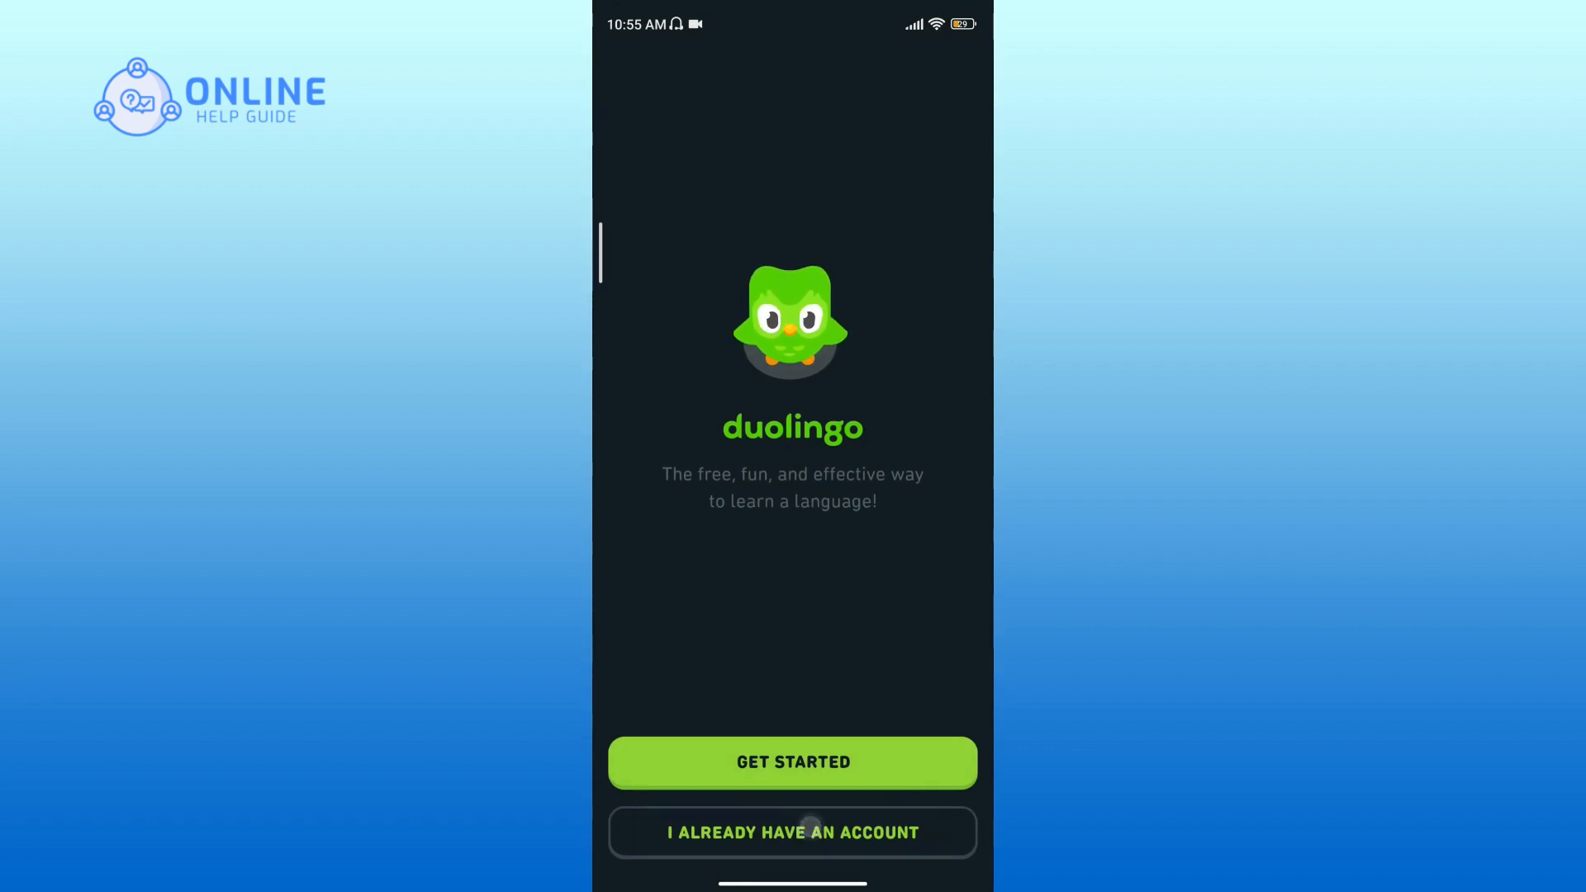
# - Sign in with the existing account's email and password, reaching the Unit 1 learning path
pyautogui.click(791, 832)
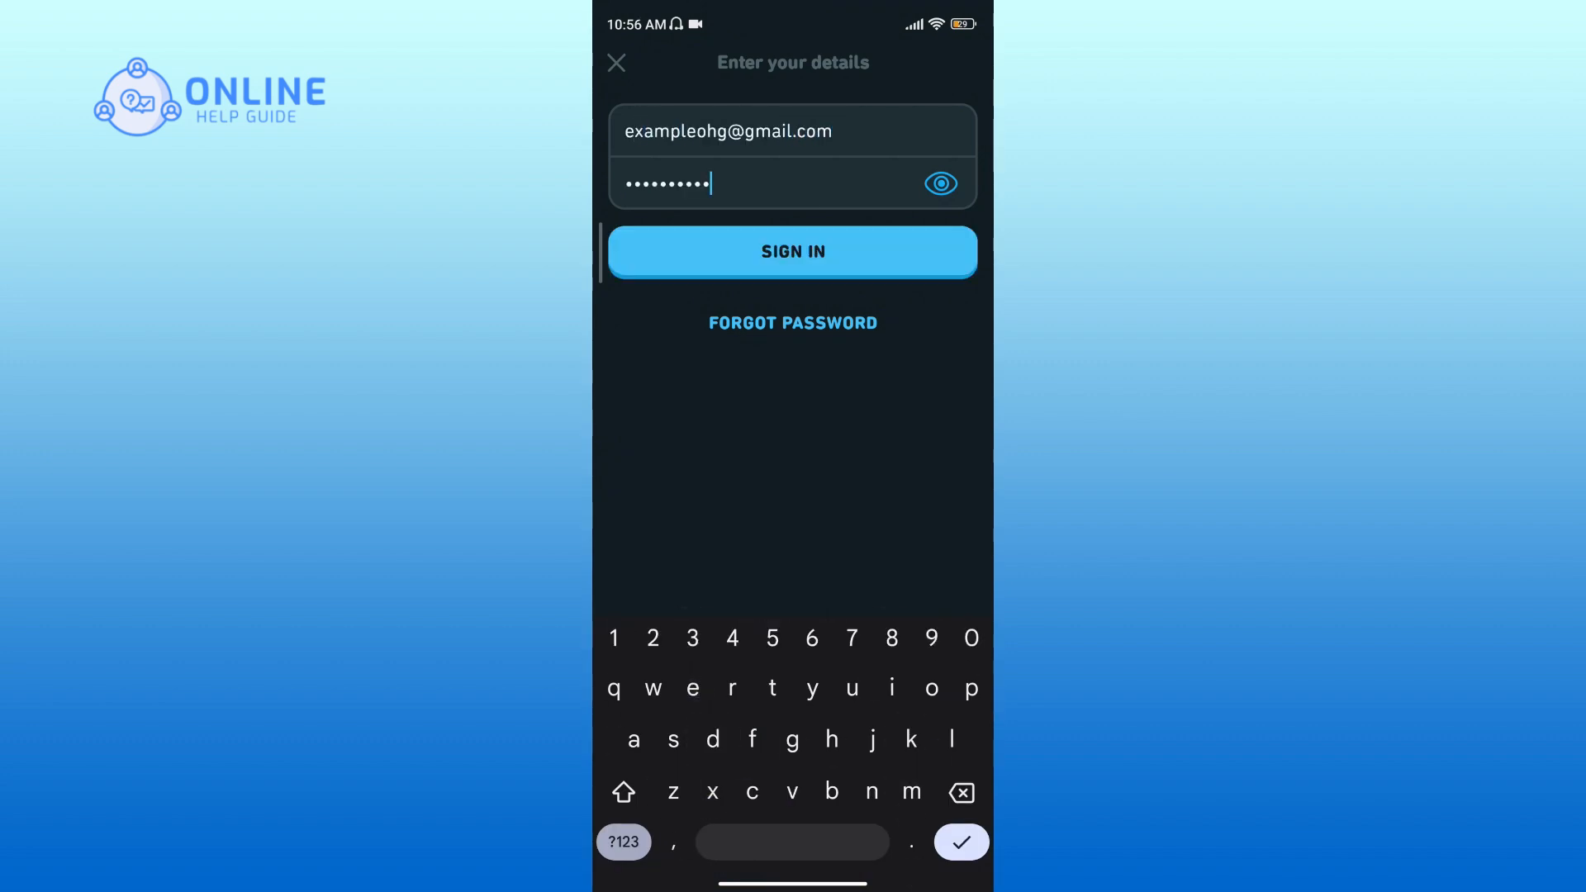
pyautogui.click(791, 251)
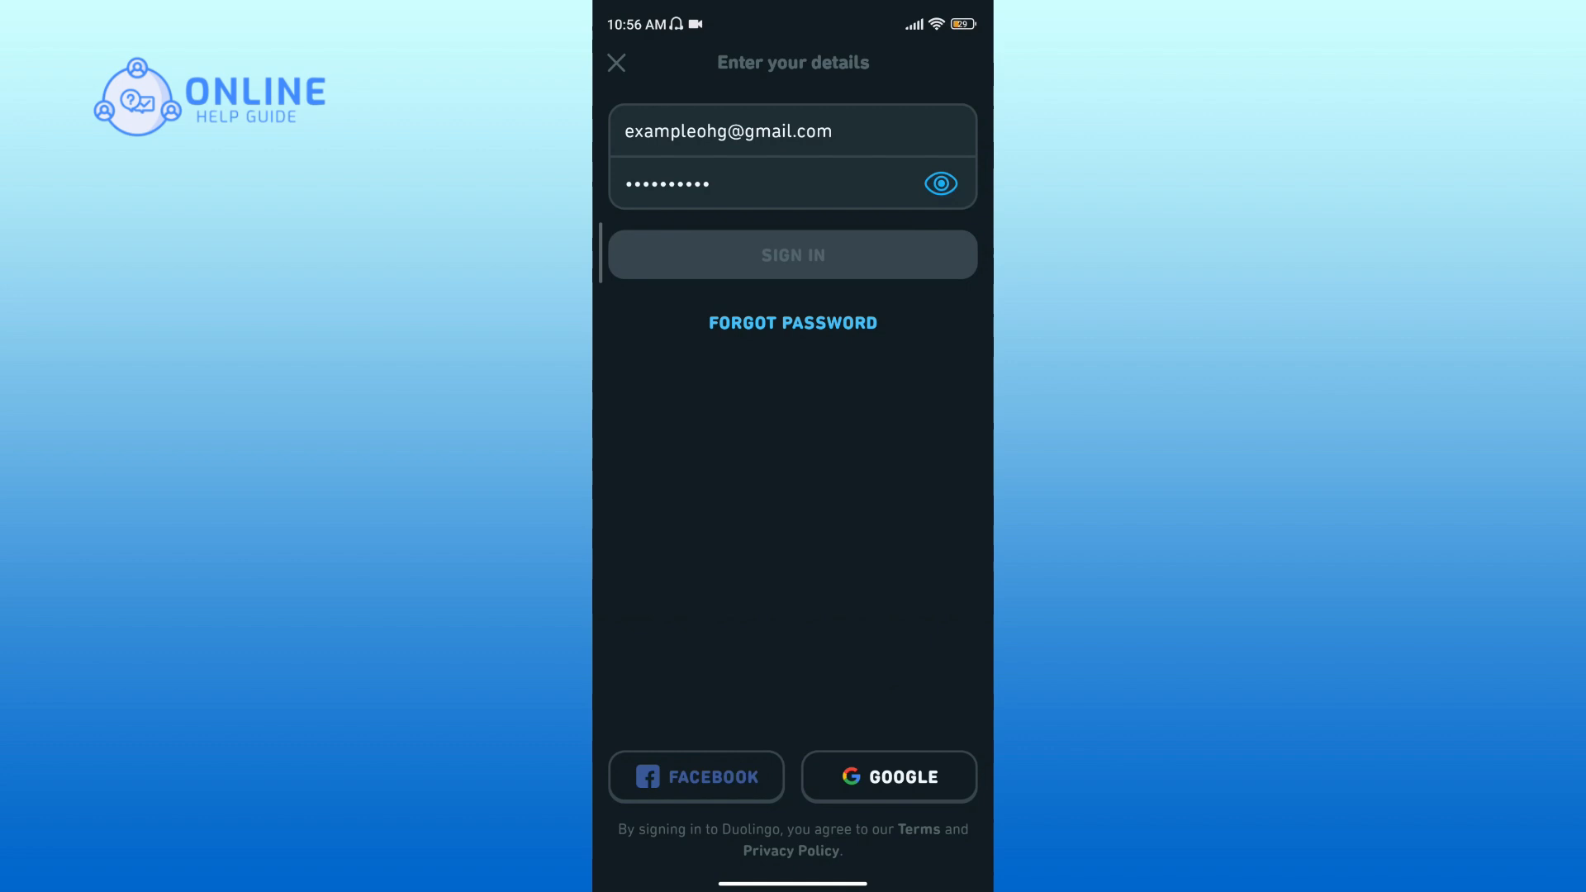
pyautogui.click(791, 254)
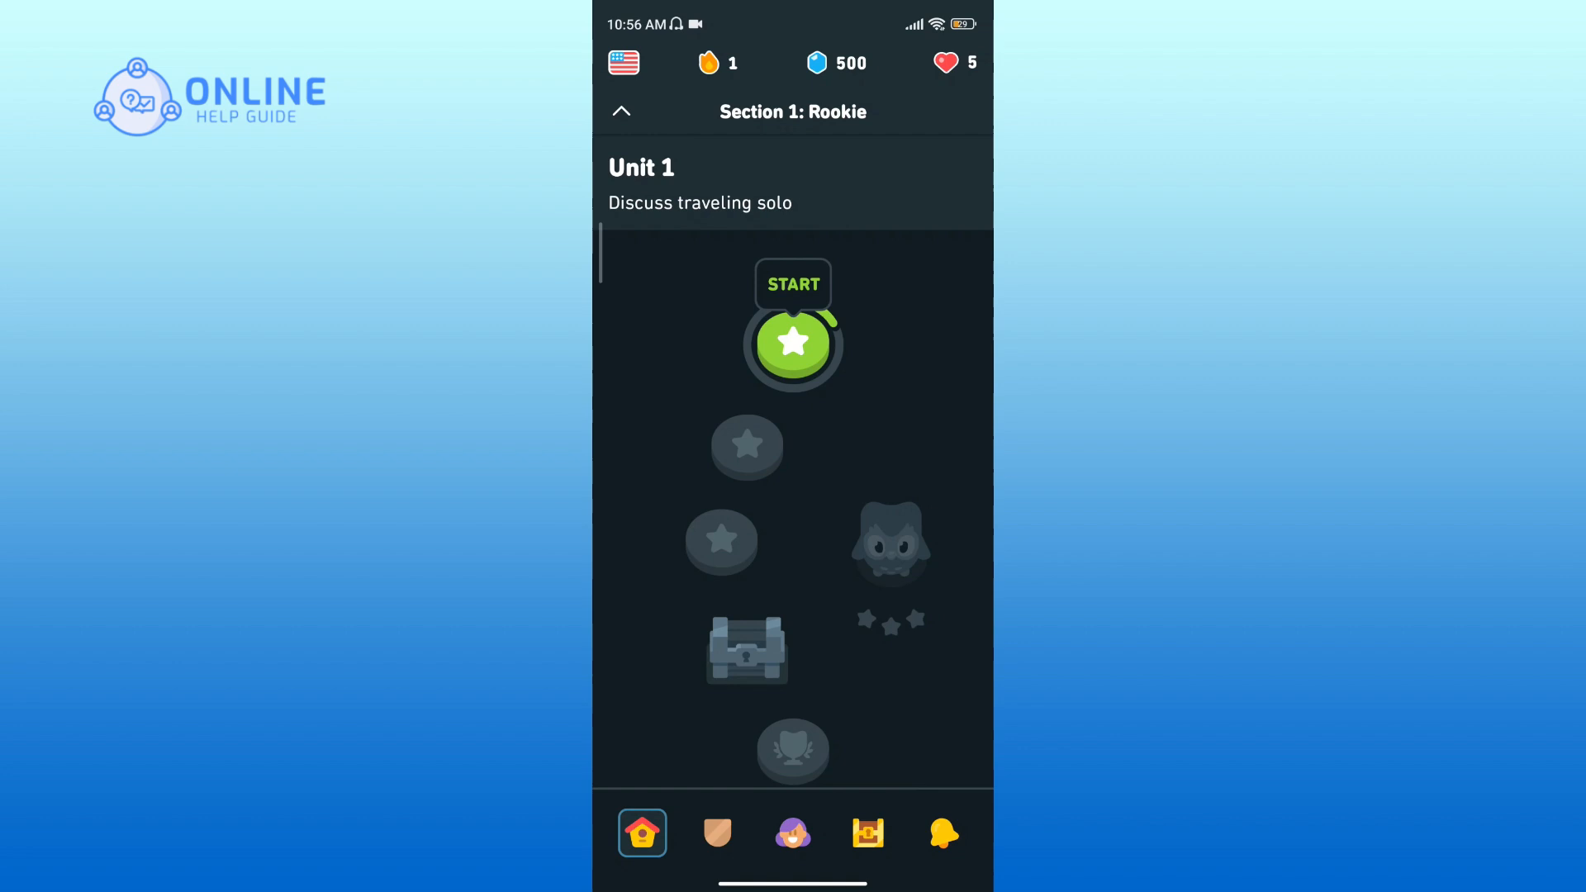
pyautogui.press('home')
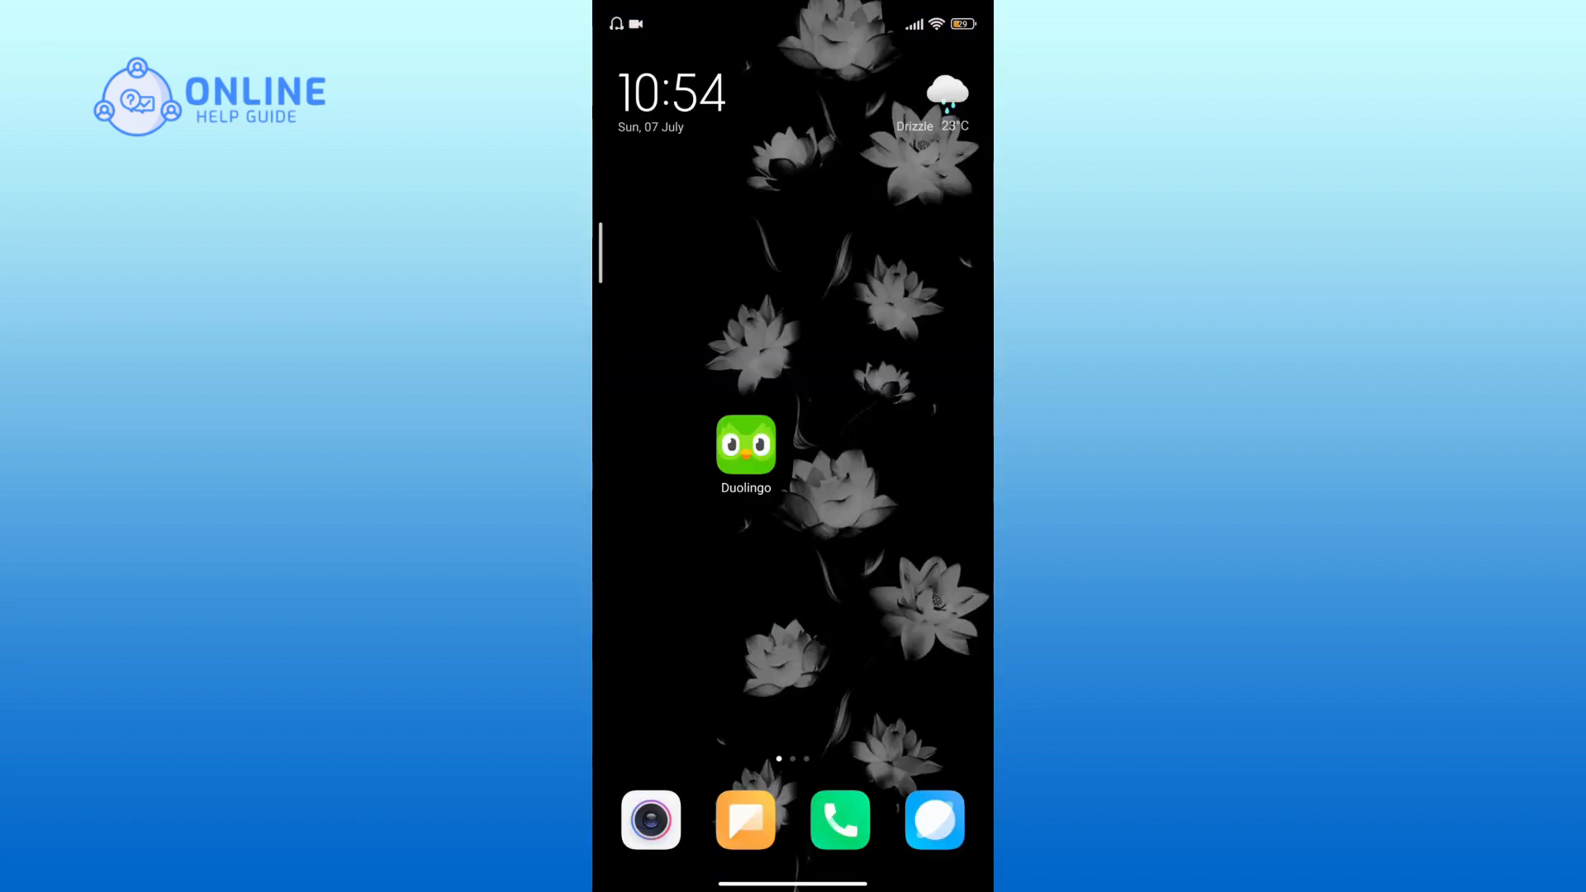